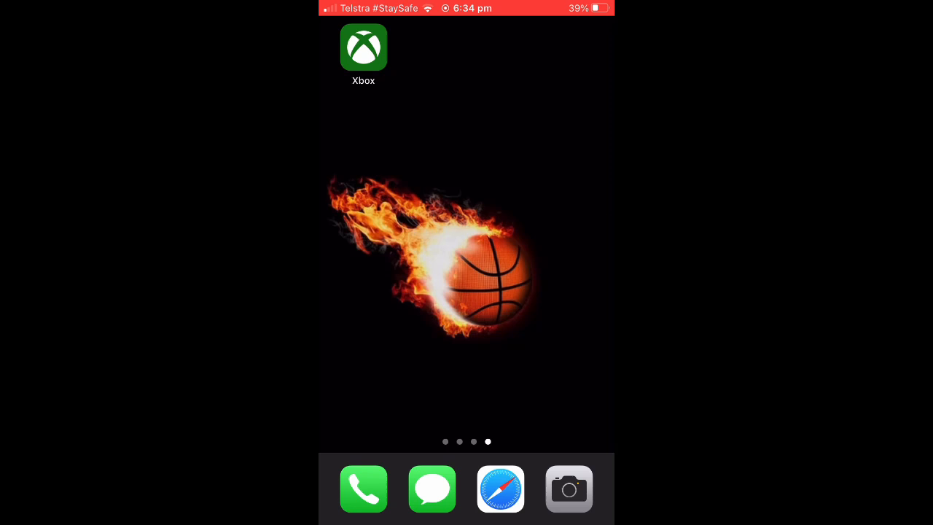
Launch the Xbox app and reach Settings through the profile page
{"action": "left_click", "coordinate": [363, 47]}
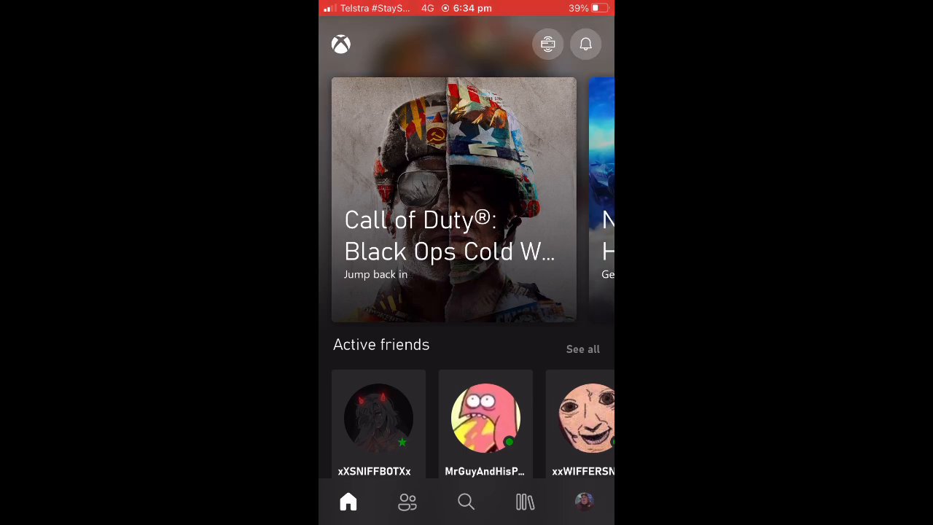
{"action": "left_click", "coordinate": [583, 502]}
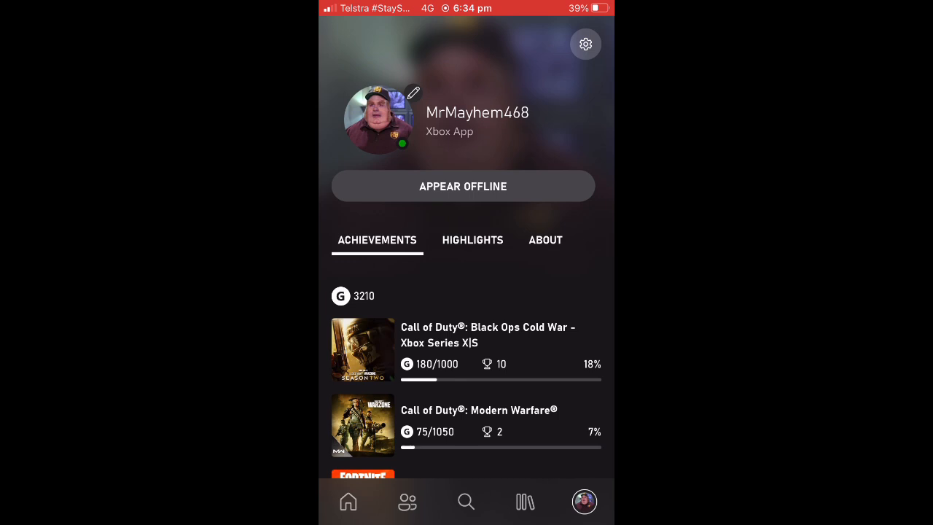
{"action": "left_click", "coordinate": [586, 44]}
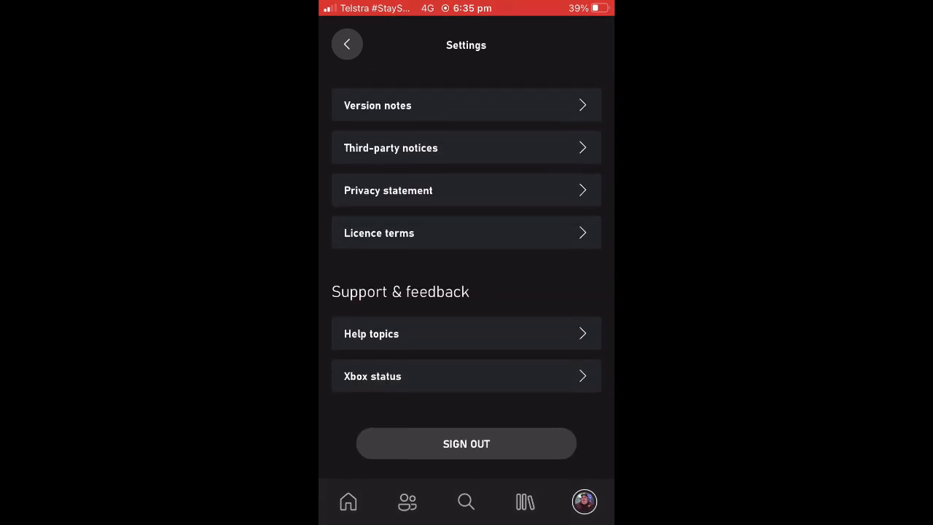
Go to Help topics and expand Play your games to reveal its article list
{"action": "scroll", "scroll_direction": "down", "scroll_amount": 3}
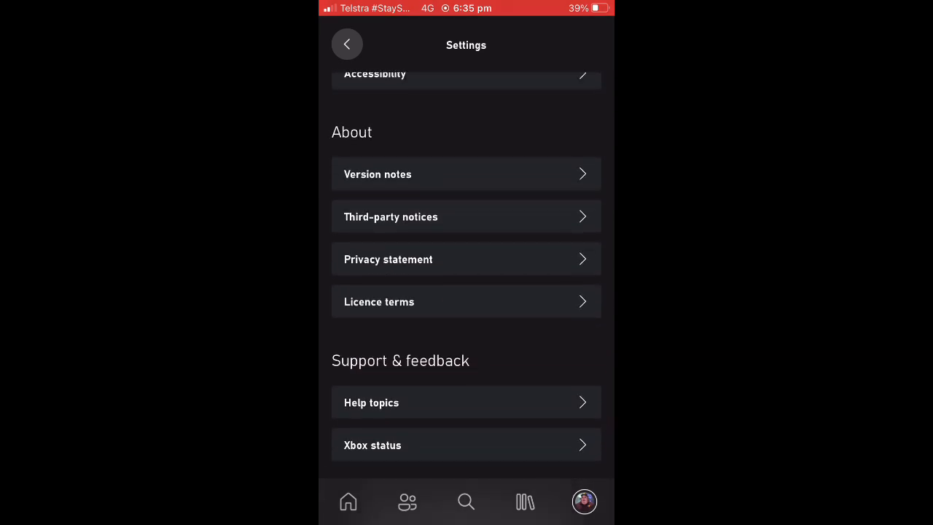
{"action": "left_click", "coordinate": [466, 402]}
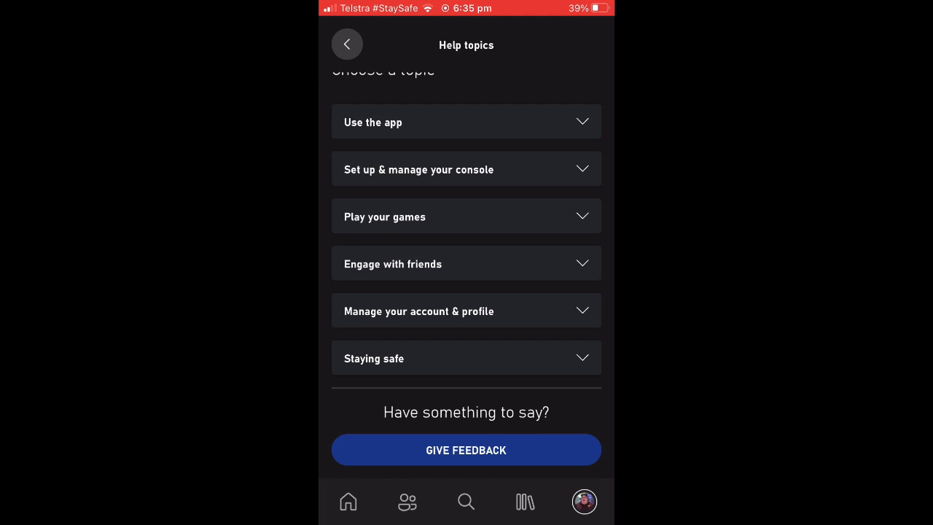
{"action": "left_click", "coordinate": [466, 216]}
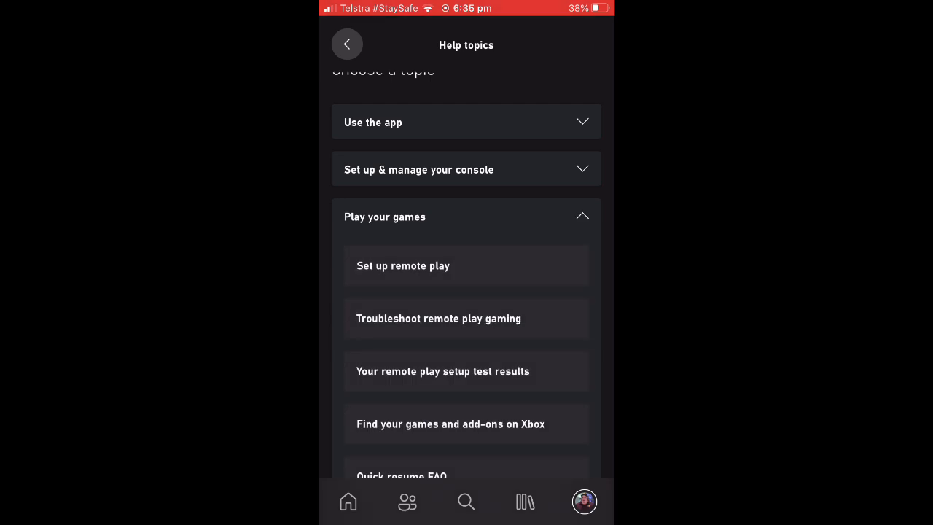
{"action": "scroll", "scroll_direction": "down", "scroll_amount": 3}
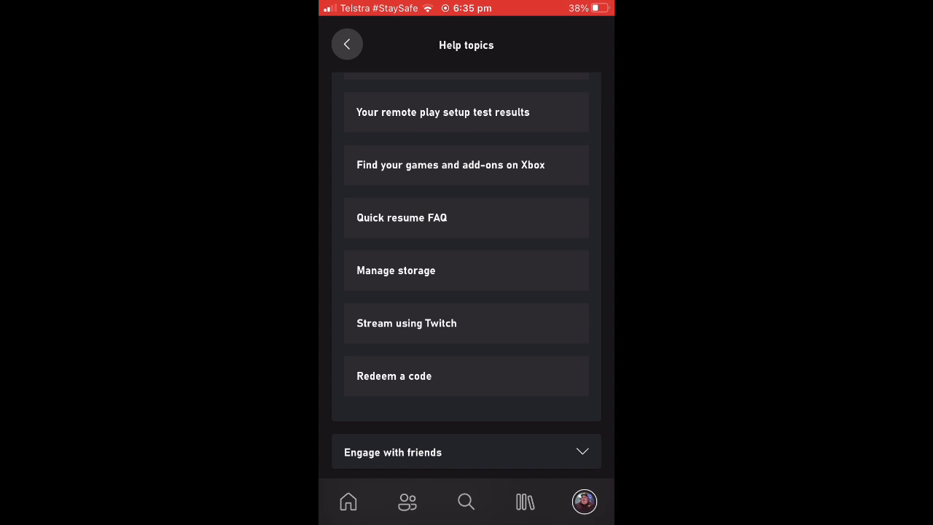
Read the Redeem a code article and expand its web-browser instructions leading to Microsoft's redeem page
{"action": "left_click", "coordinate": [467, 376]}
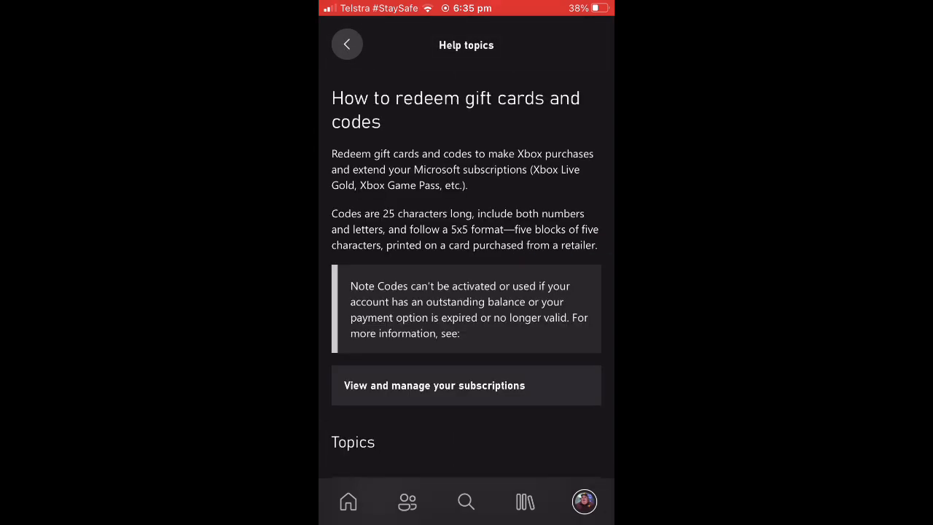
{"action": "scroll", "scroll_direction": "down", "scroll_amount": 3}
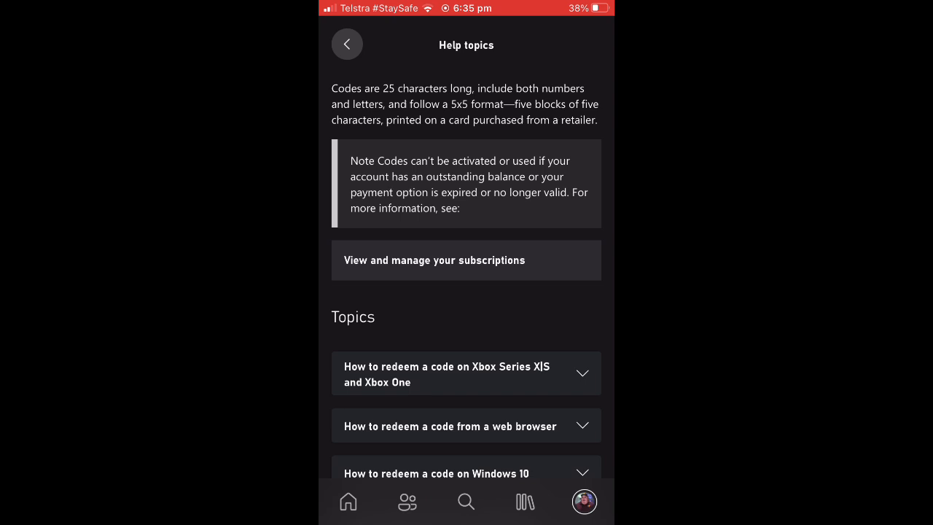
{"action": "scroll", "scroll_direction": "down", "scroll_amount": 3}
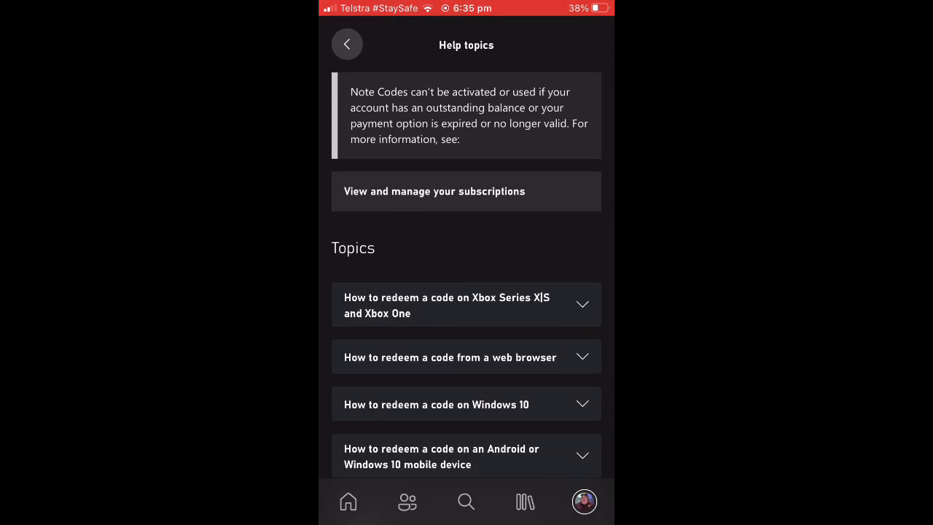
{"action": "left_click", "coordinate": [466, 357]}
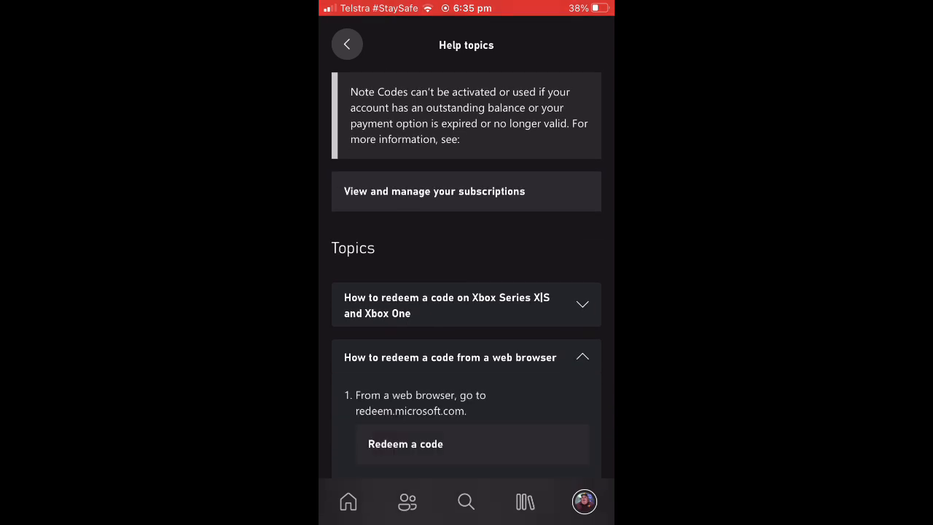
{"action": "scroll", "scroll_direction": "down", "scroll_amount": 3}
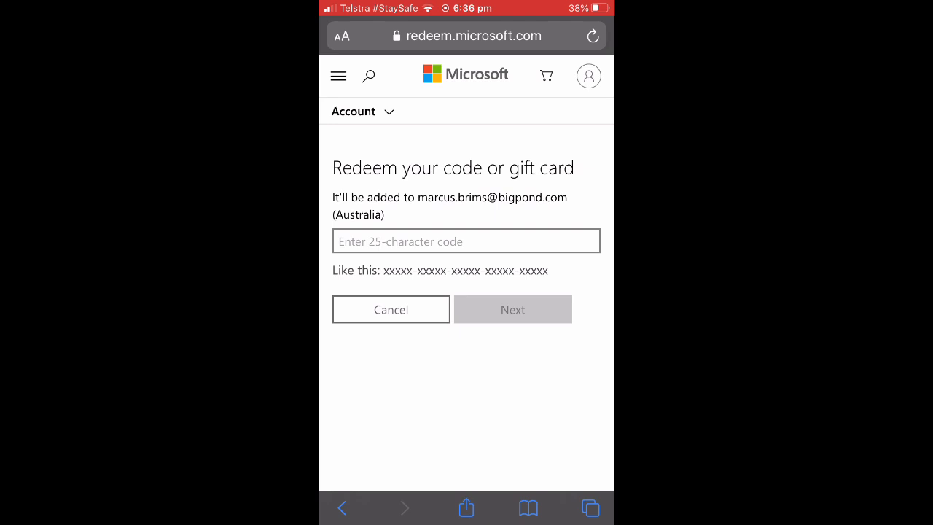
{"action": "left_click", "coordinate": [466, 241]}
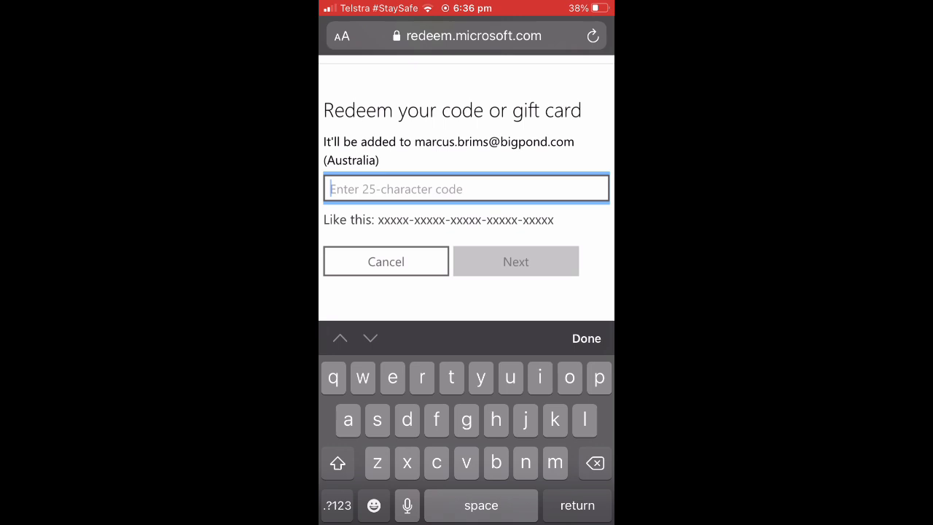
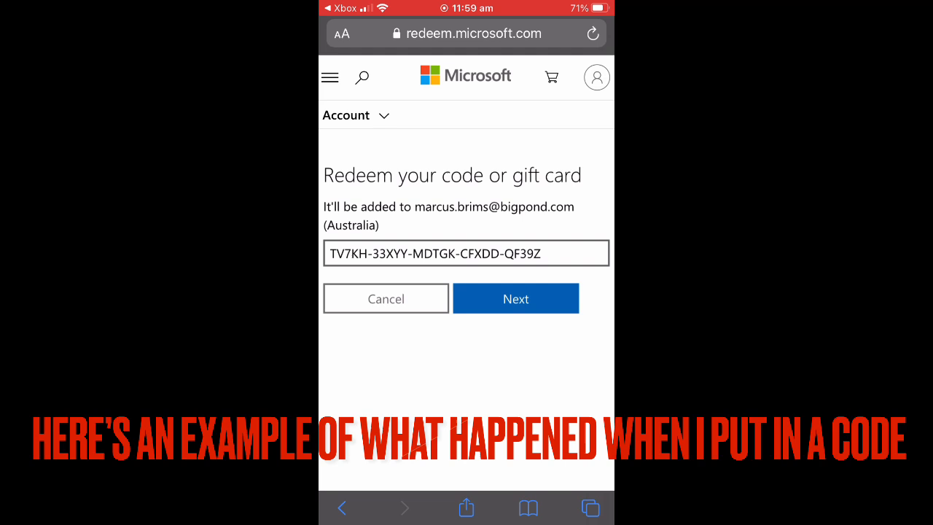
Submit the code and confirm redeeming the 50.00 AUD gift card, reaching AU$60.35 available
{"action": "left_click", "coordinate": [515, 297]}
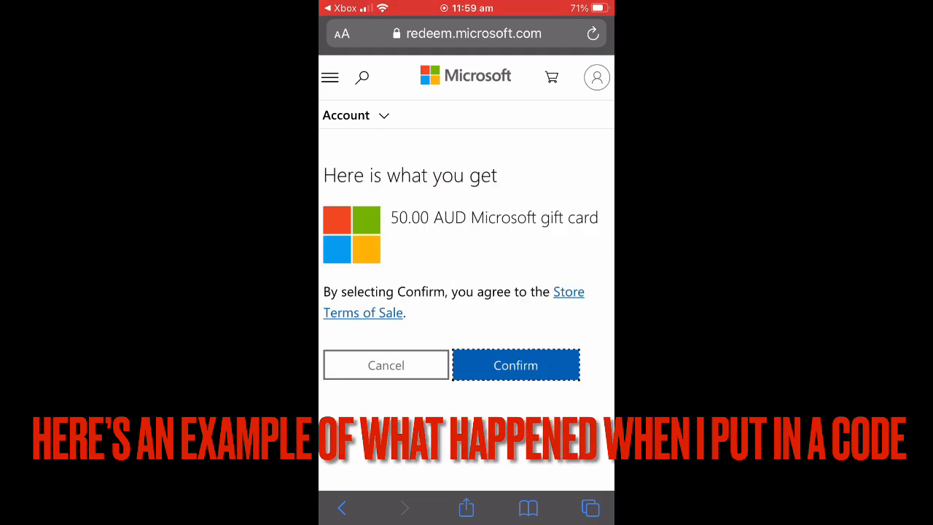
{"action": "left_click", "coordinate": [516, 364]}
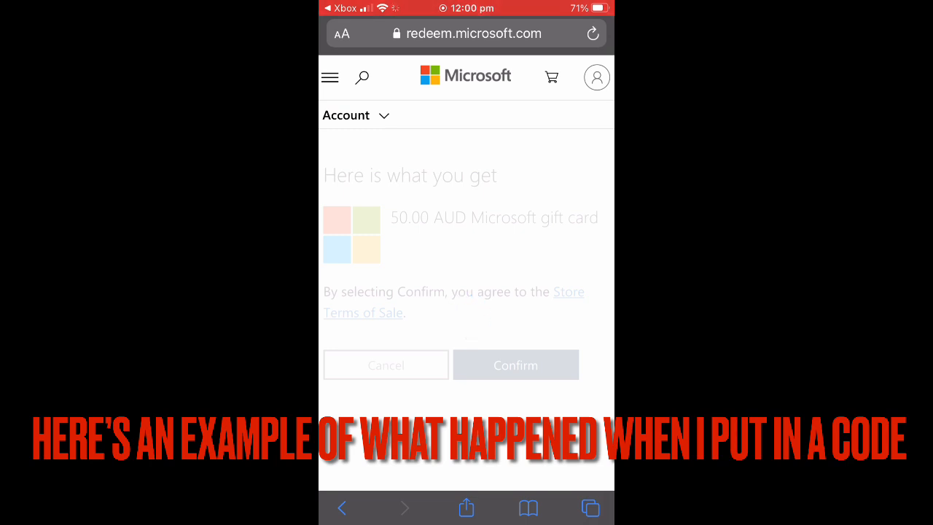
{"action": "left_click", "coordinate": [516, 365]}
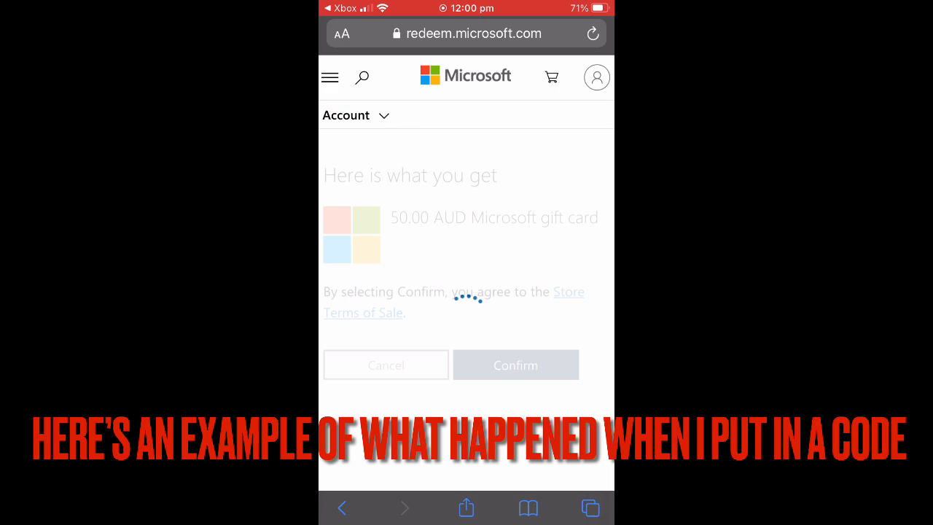
{"action": "left_click", "coordinate": [516, 365]}
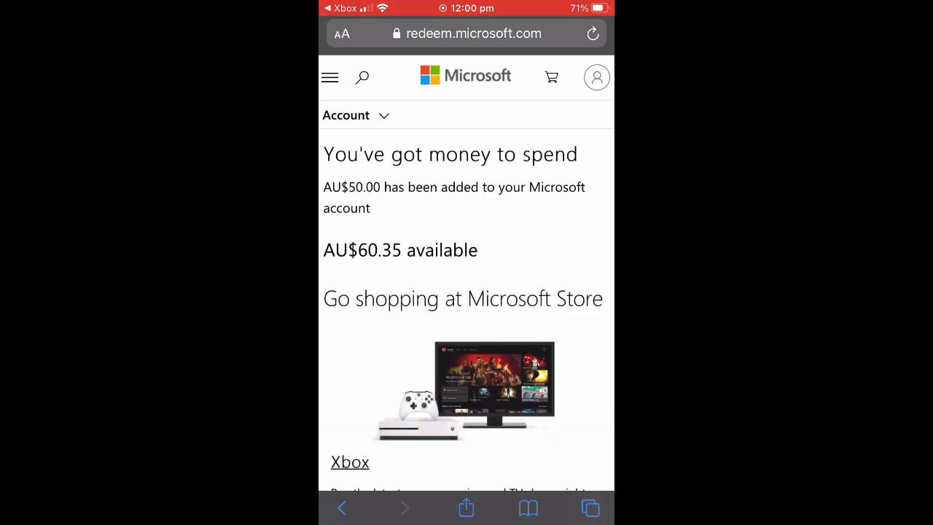